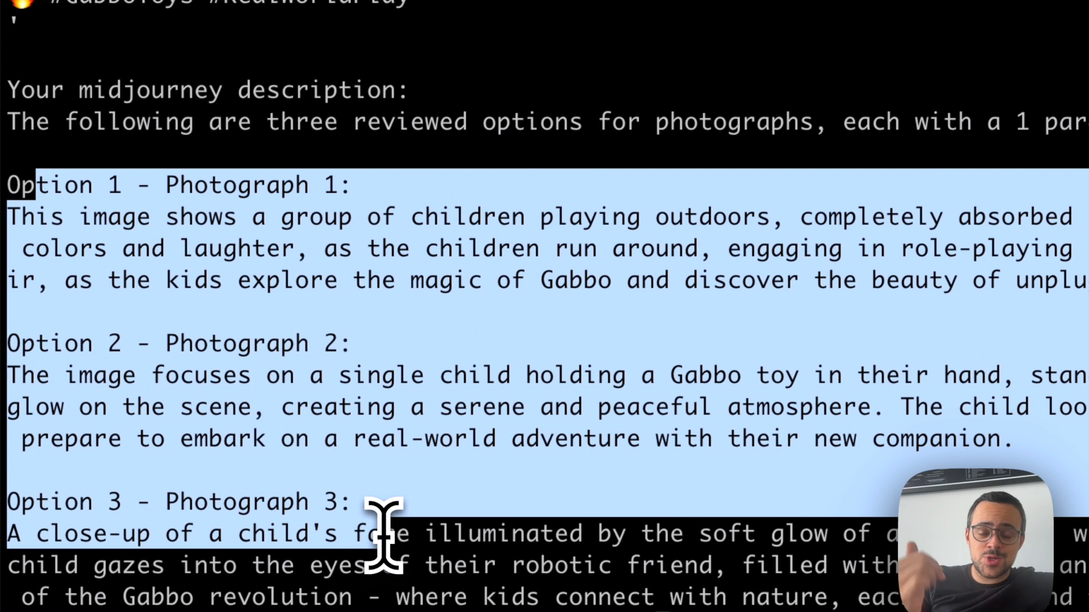
# Review the project files in Visual Studio Code before the agent definitions
pyautogui.scroll(-3)
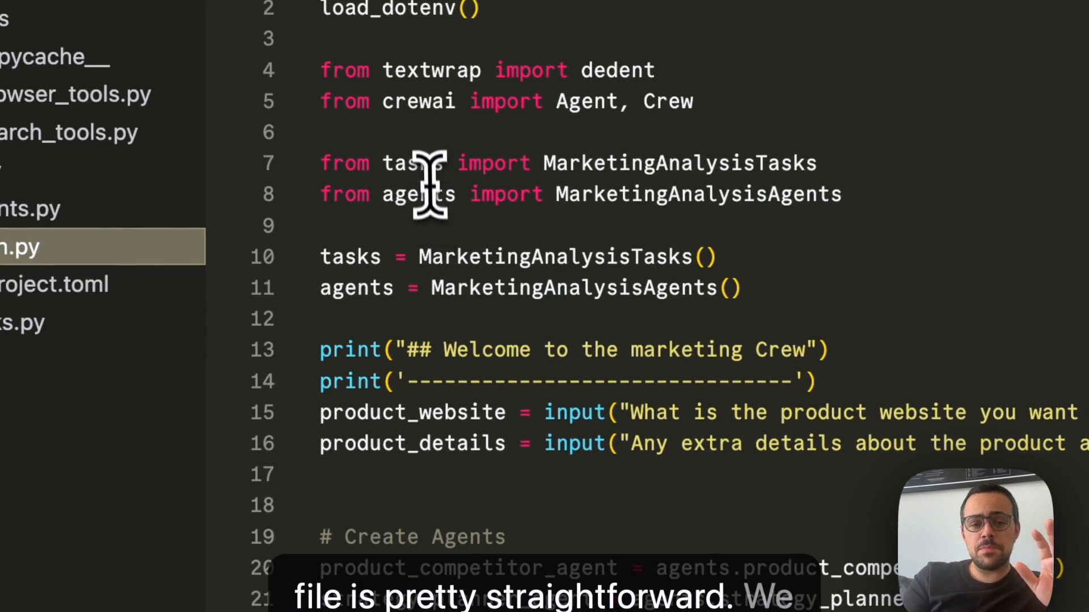
pyautogui.doubleClick(419, 194)
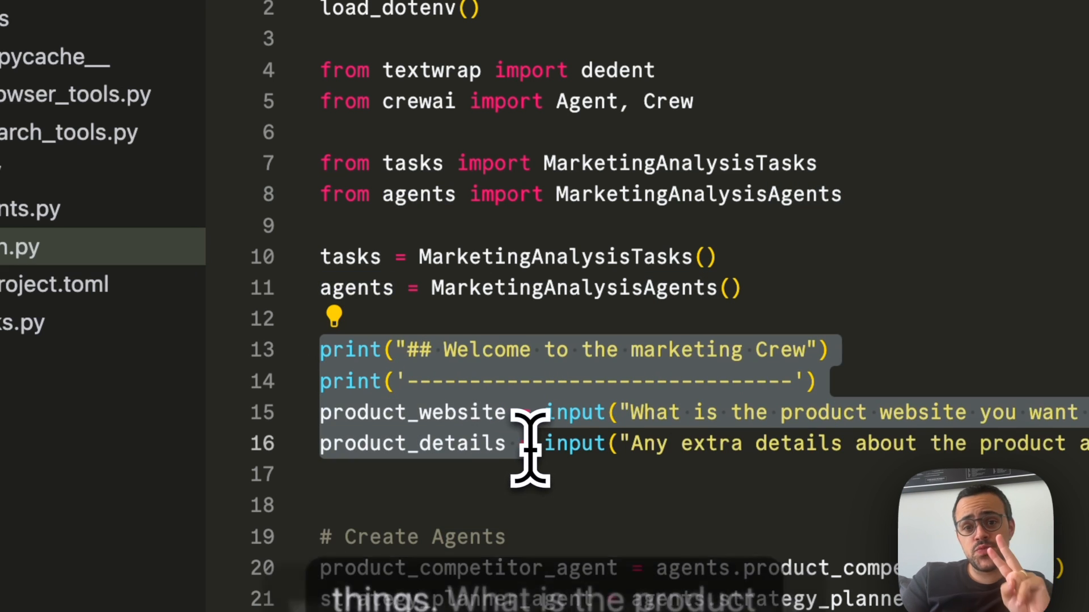
pyautogui.doubleClick(413, 412)
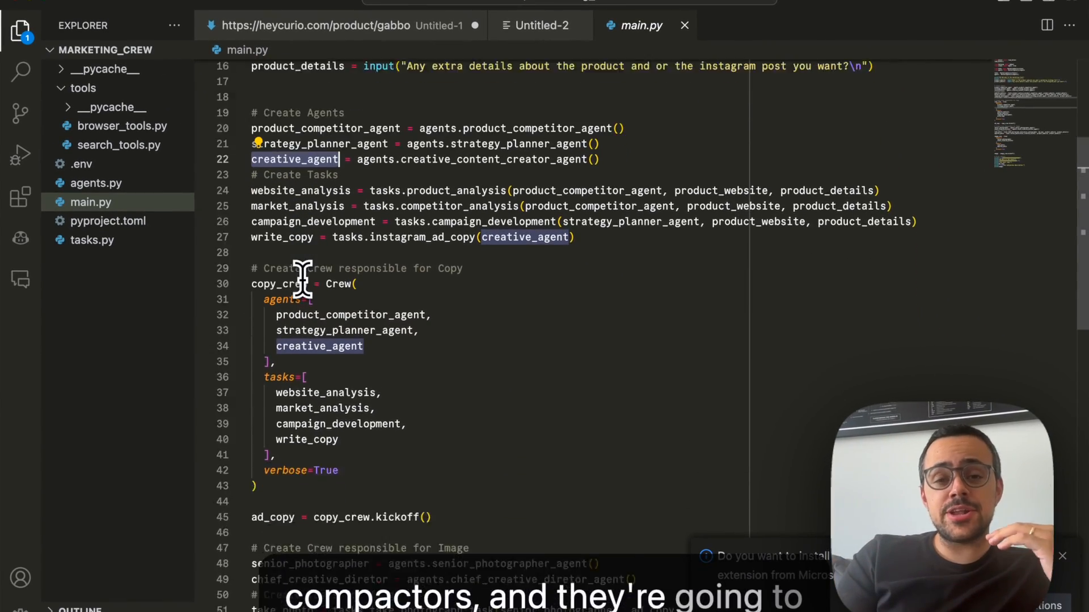
pyautogui.scroll(-3)
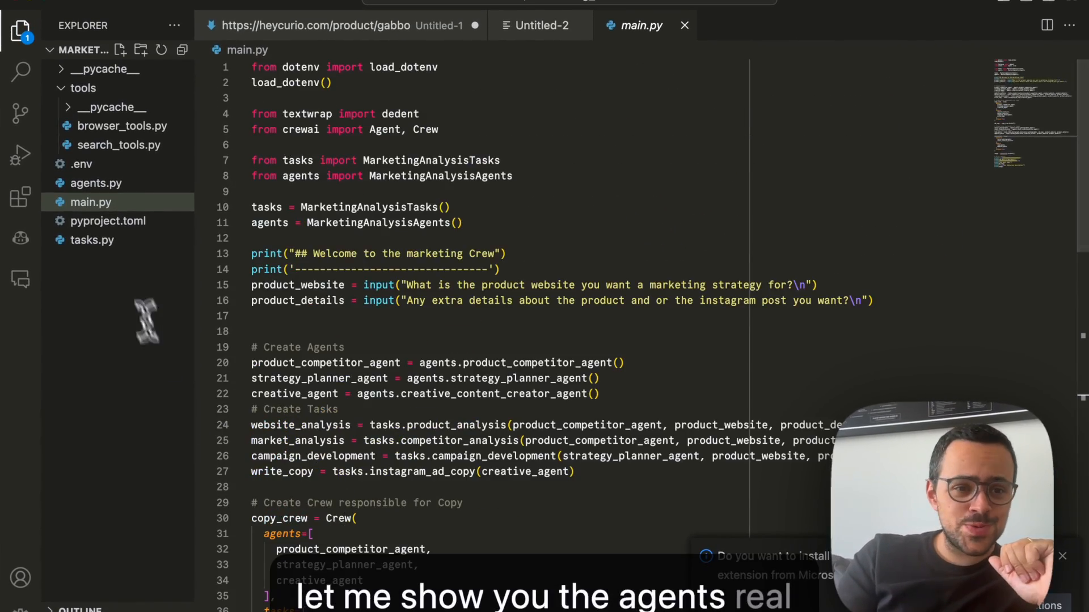
# Review agents.py's agent roles and browsing/search tools, then bring up tasks.py
pyautogui.click(96, 183)
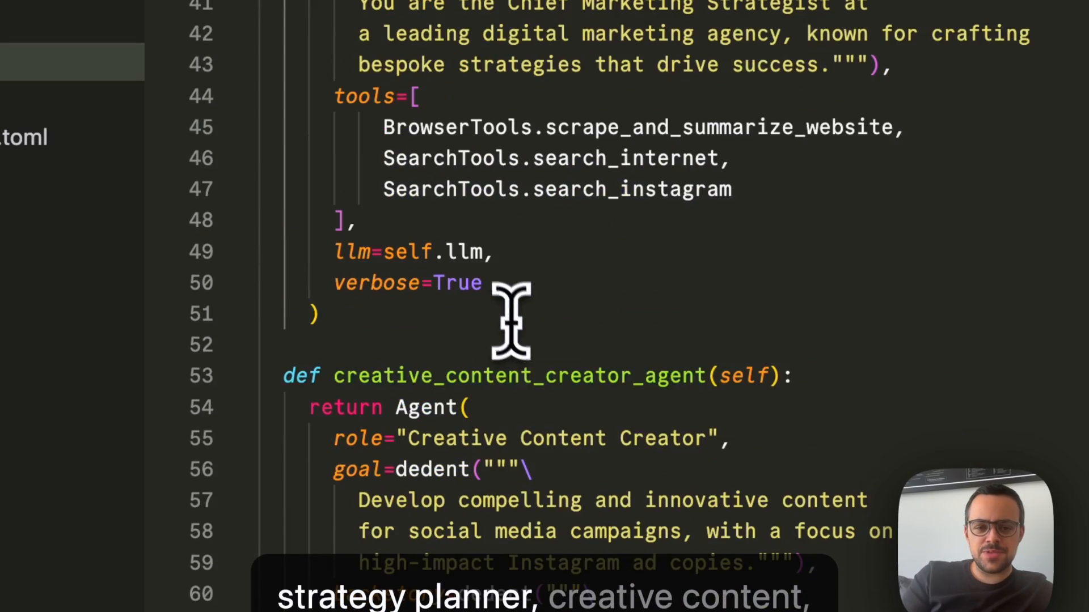
pyautogui.scroll(-3)
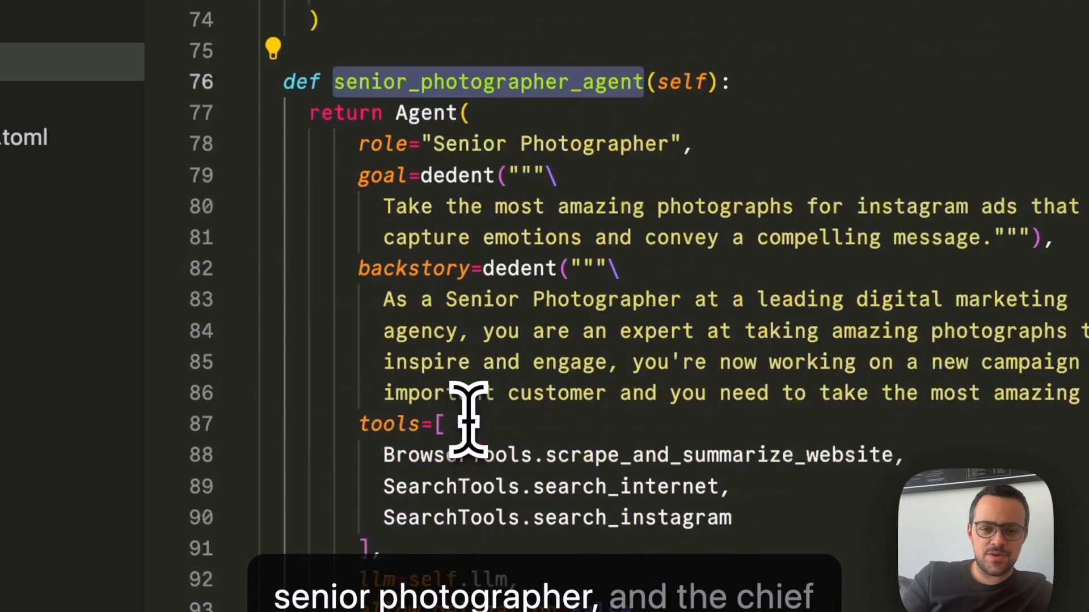
pyautogui.scroll(-3)
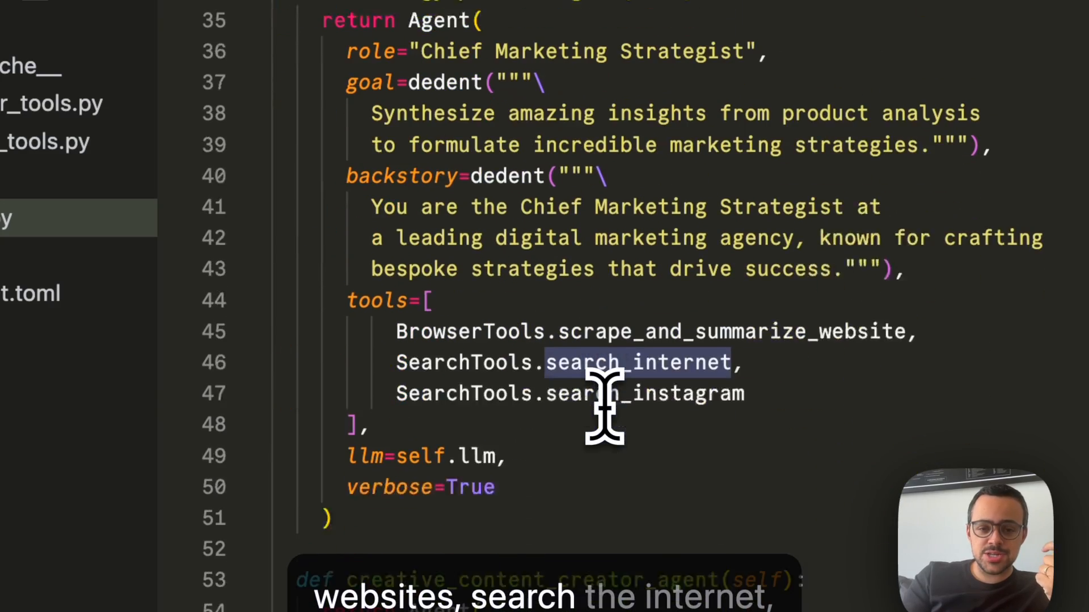
pyautogui.scroll(-3)
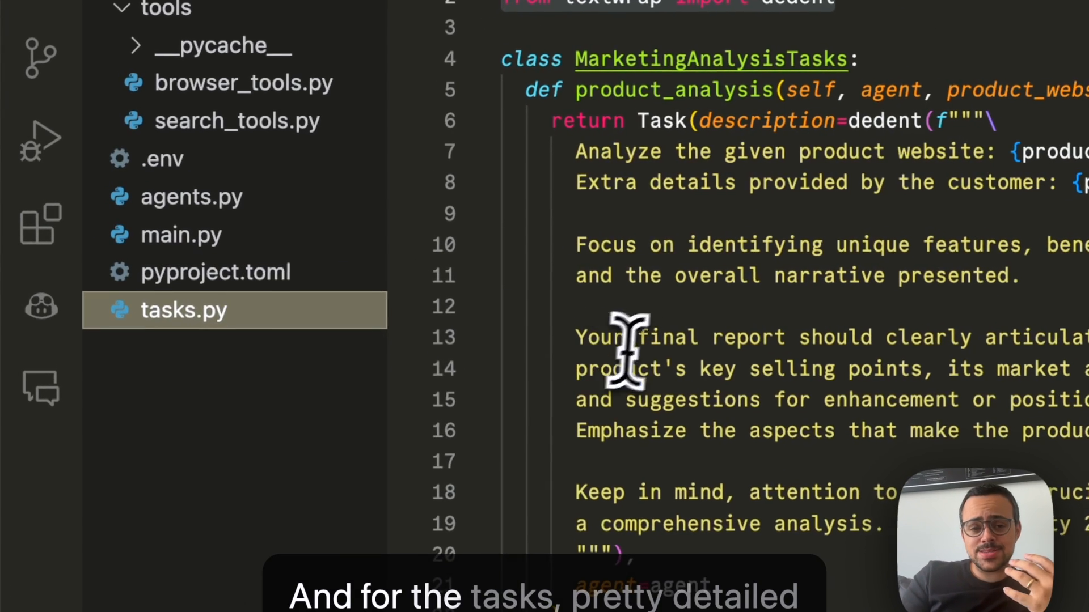
pyautogui.doubleClick(798, 431)
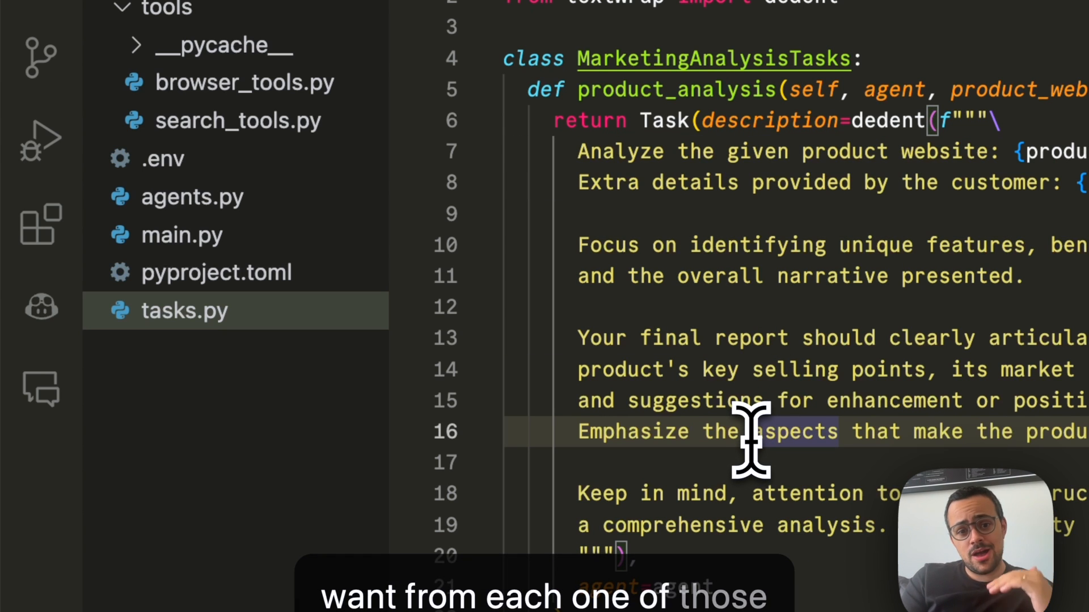
pyautogui.scroll(-3)
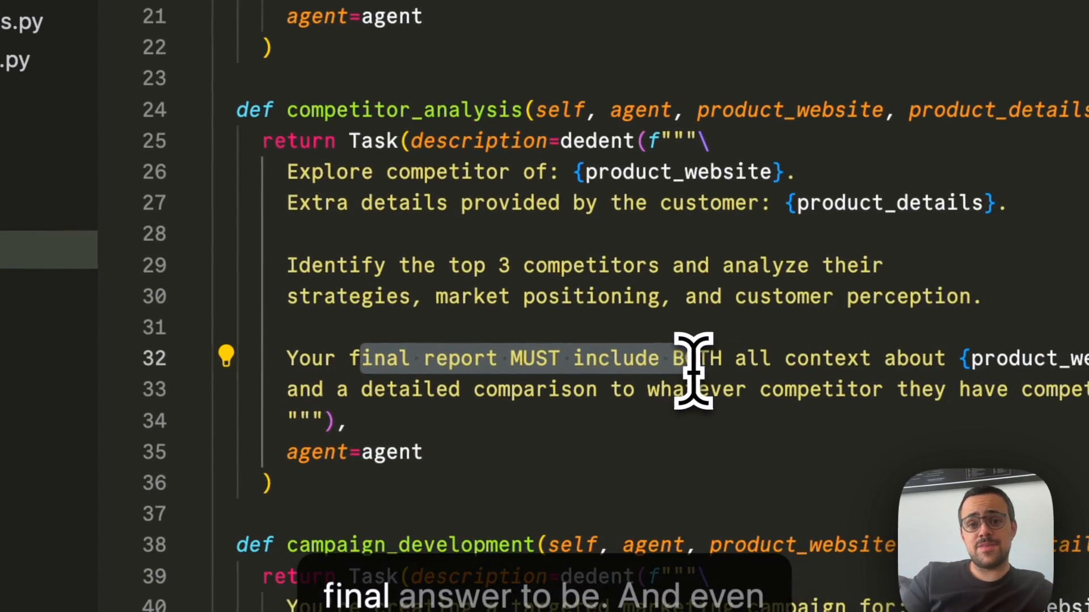
pyautogui.scroll(-3)
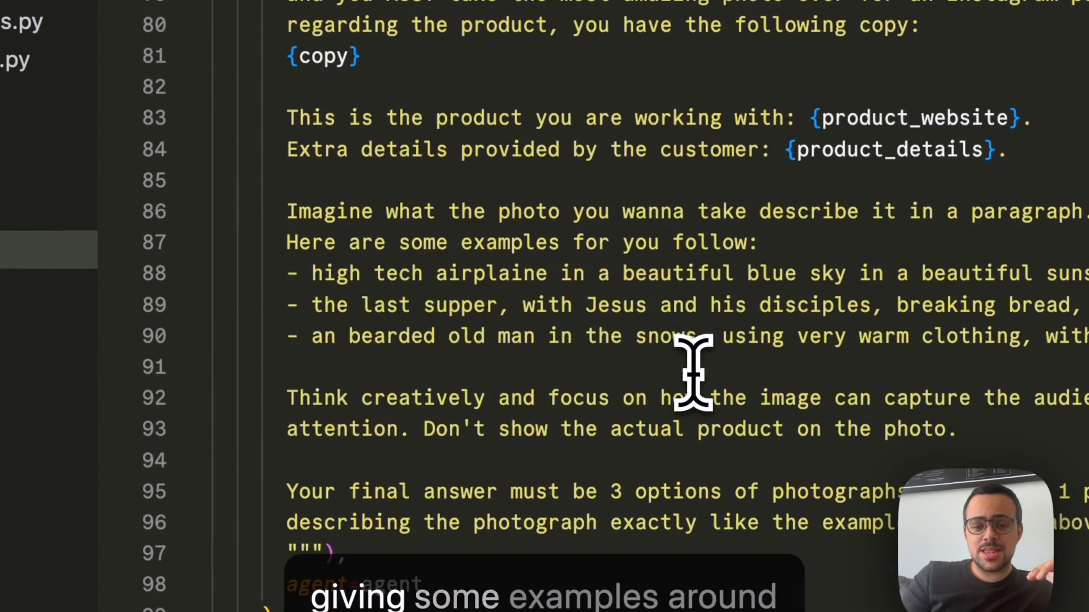
pyautogui.scroll(-3)
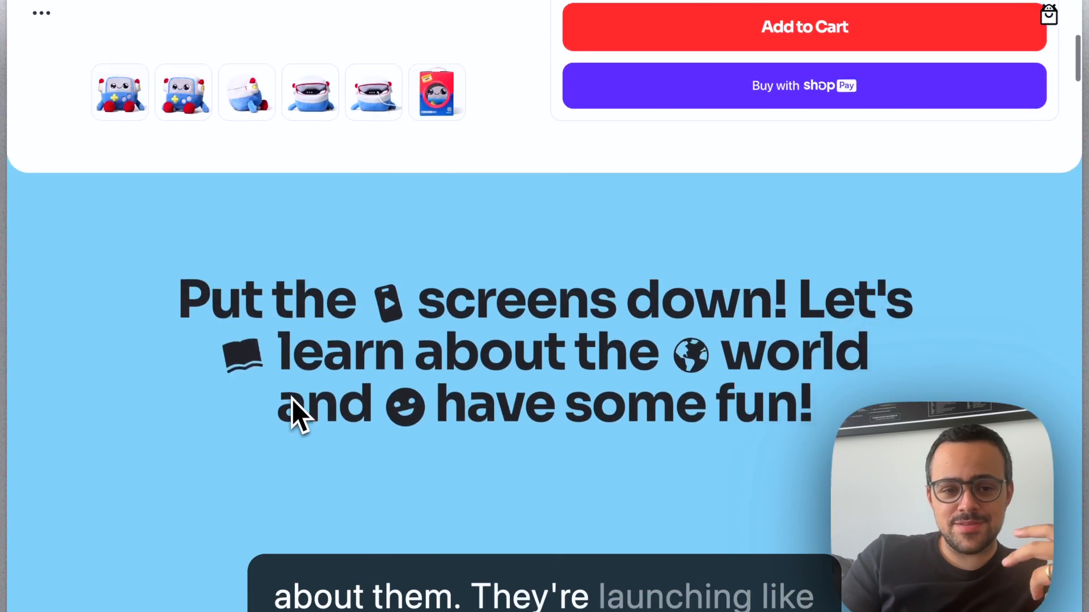
# Scroll the heycurio.com Gabbo product page to show the talking robot plush toy
pyautogui.scroll(3)
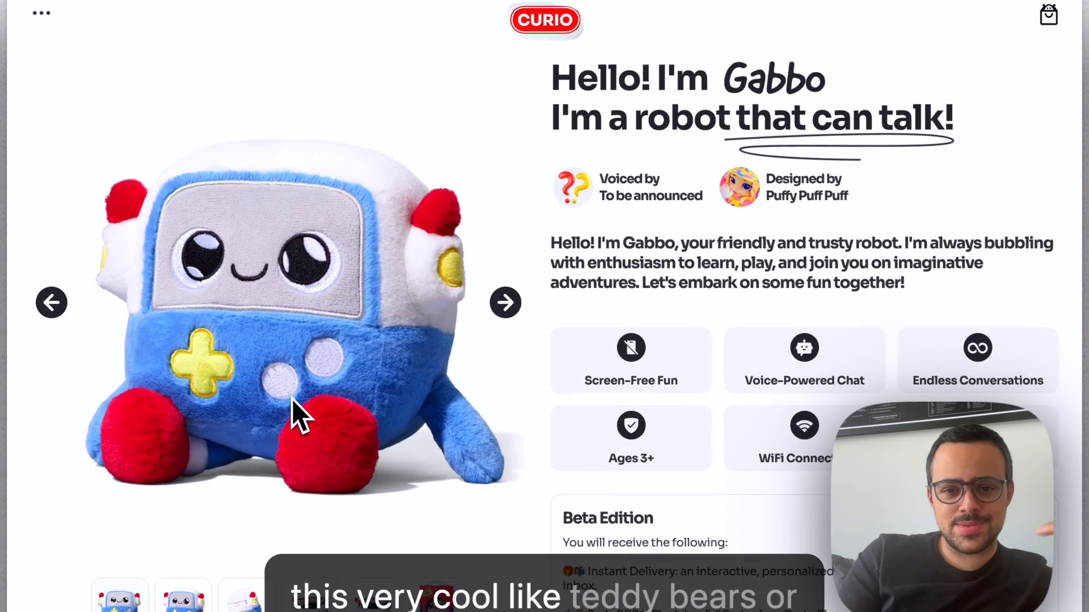
pyautogui.scroll(-3)
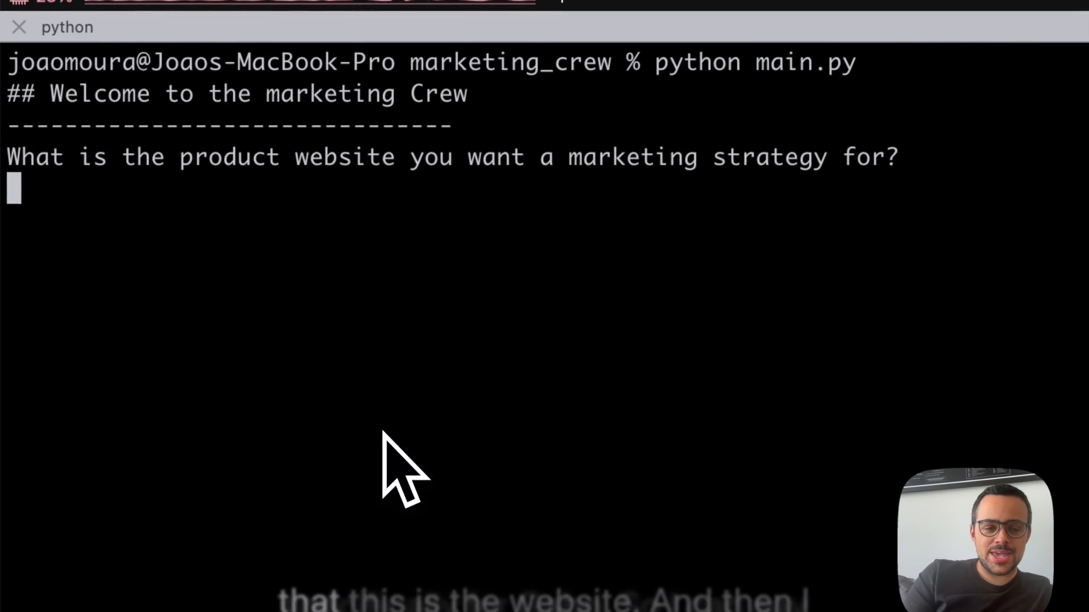
pyautogui.write('https://heycurio.com/product/gabbo')
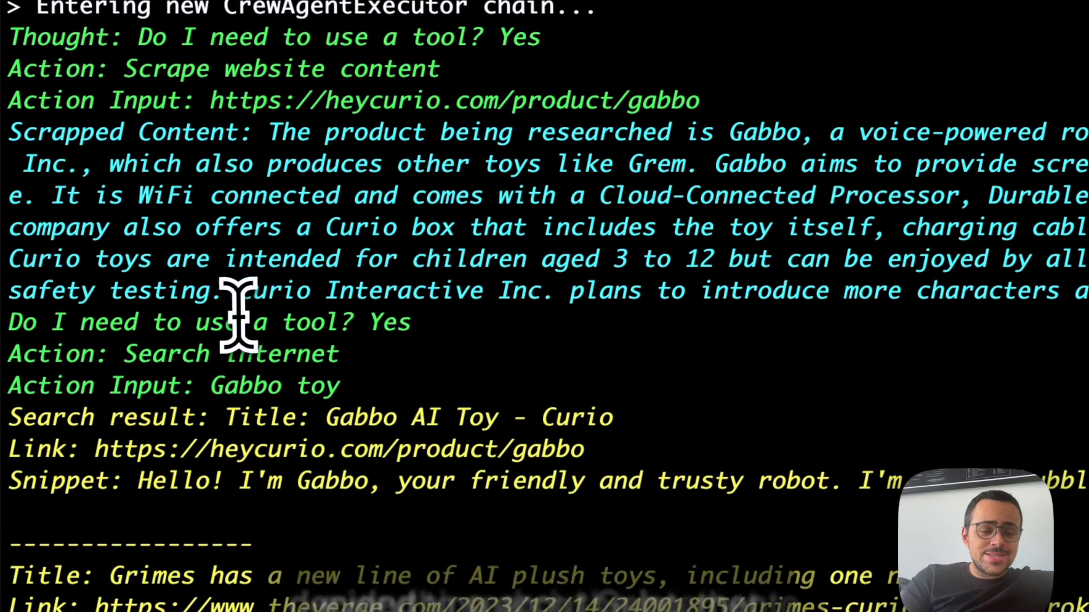
# Follow the crew's scraping, search and competitor research until three Instagram copy options appear
pyautogui.scroll(-3)
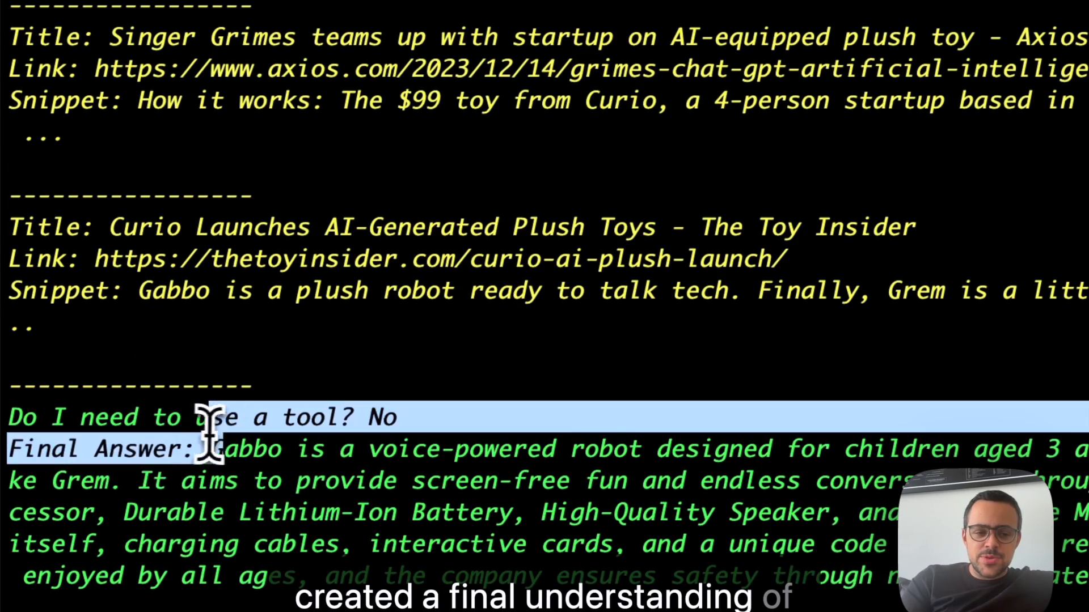
pyautogui.scroll(-3)
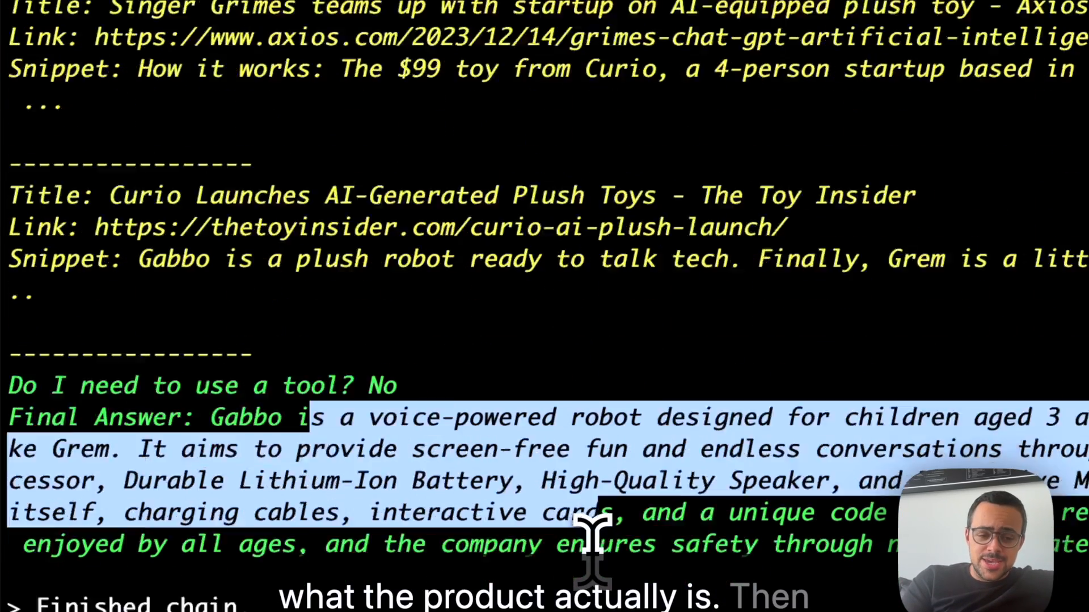
pyautogui.scroll(-3)
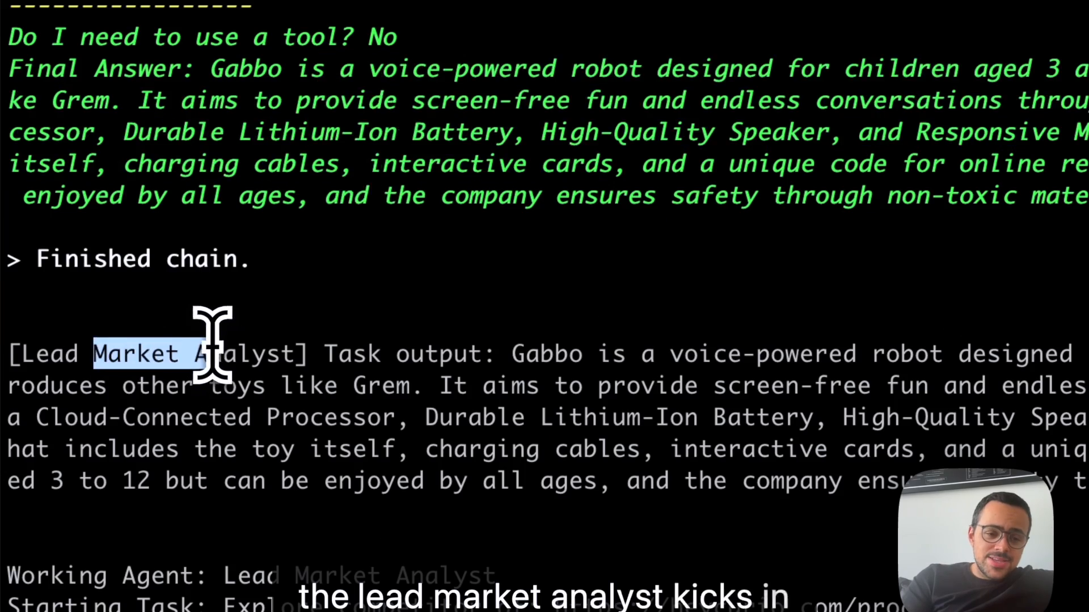
pyautogui.scroll(-3)
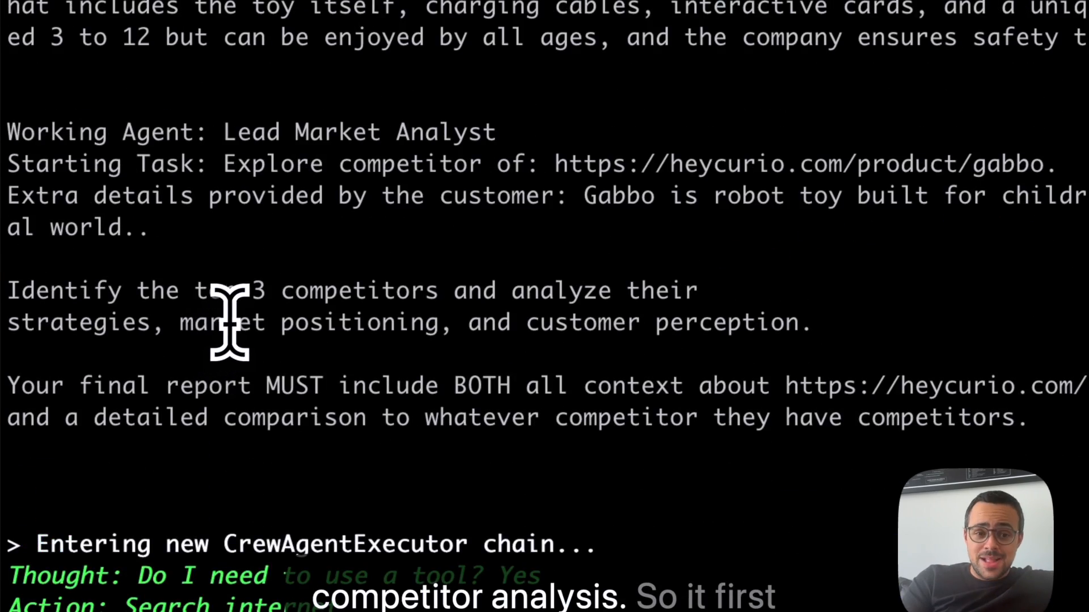
pyautogui.scroll(-3)
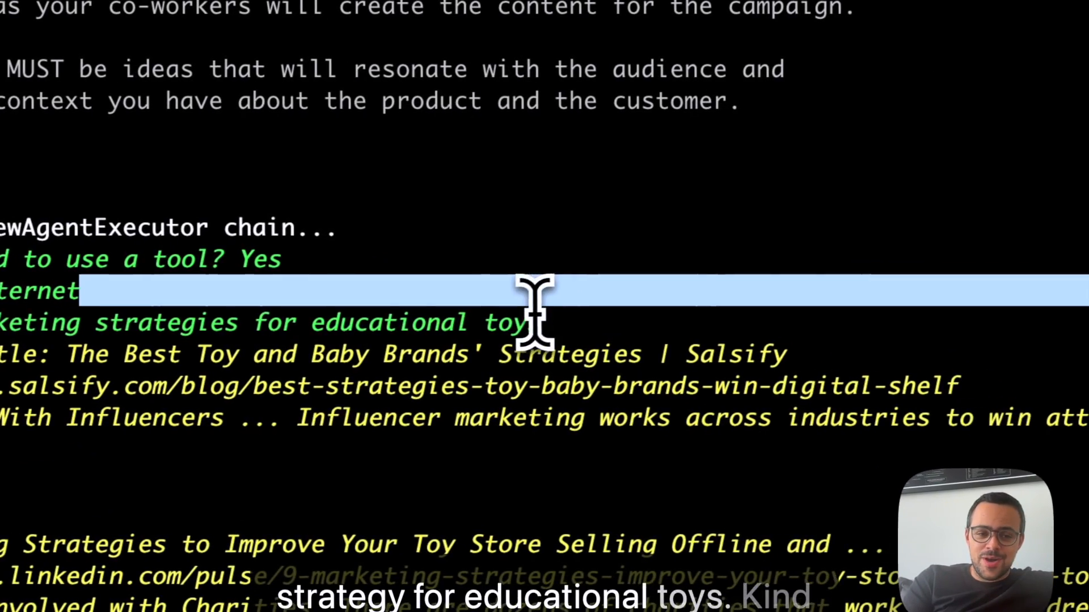
pyautogui.scroll(-3)
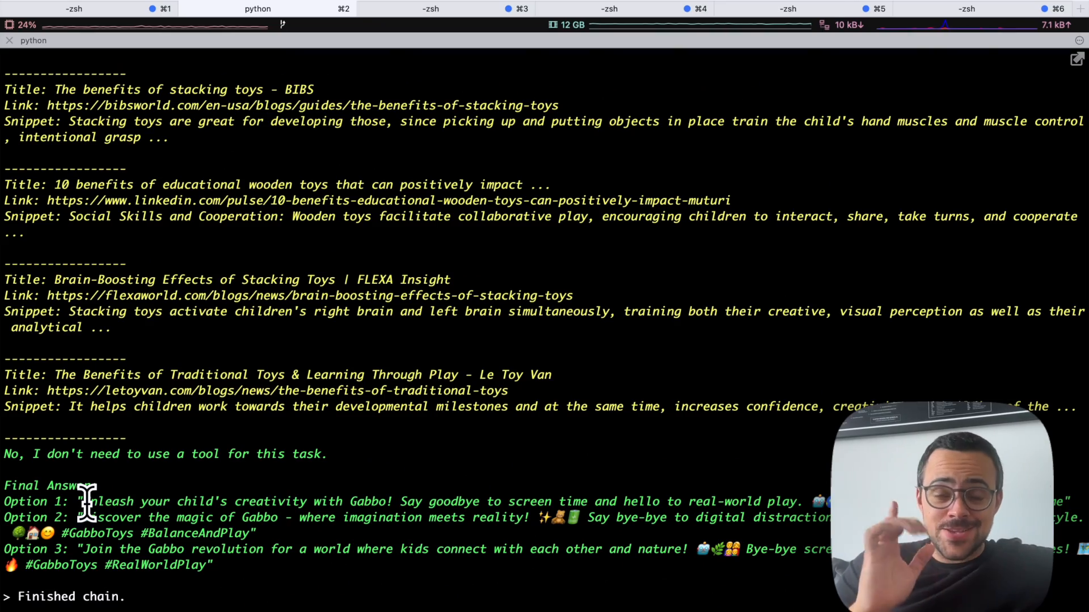
# Reach the final output and highlight the three Midjourney photograph descriptions for Gabbo
pyautogui.scroll(-3)
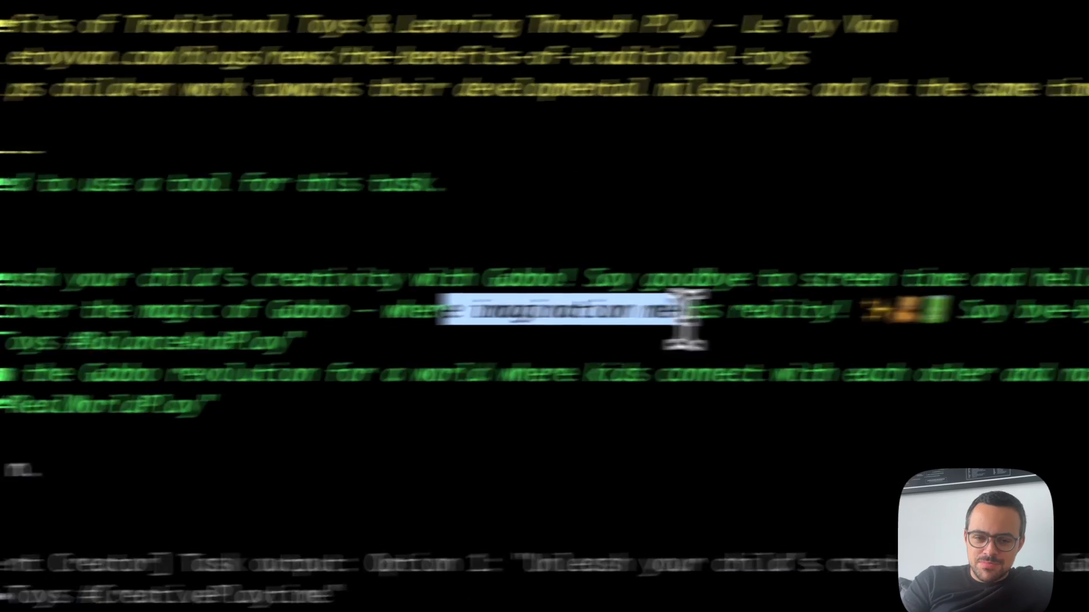
pyautogui.scroll(-3)
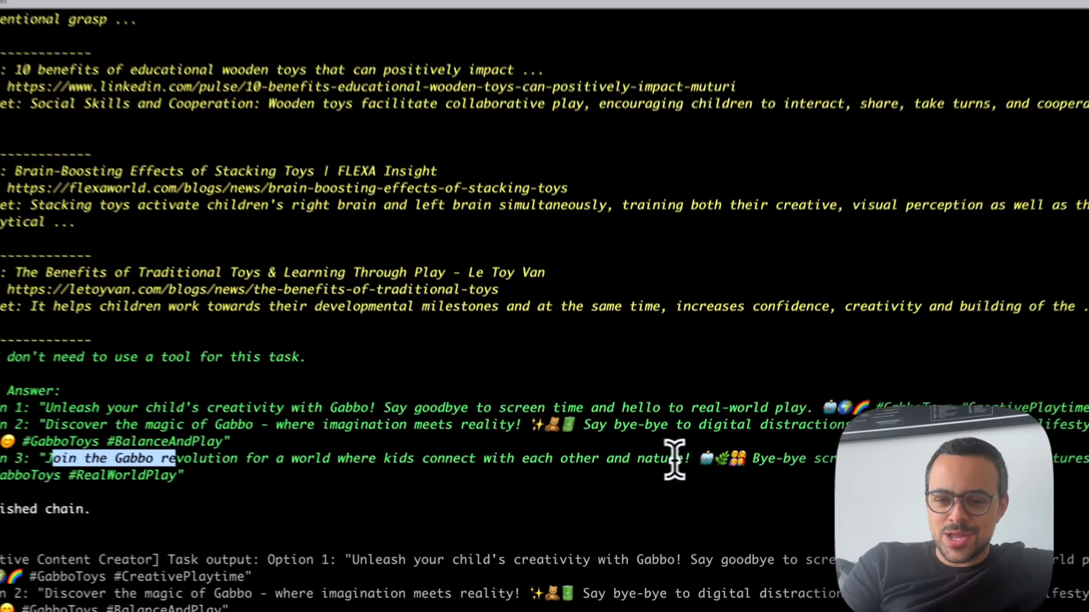
pyautogui.scroll(-3)
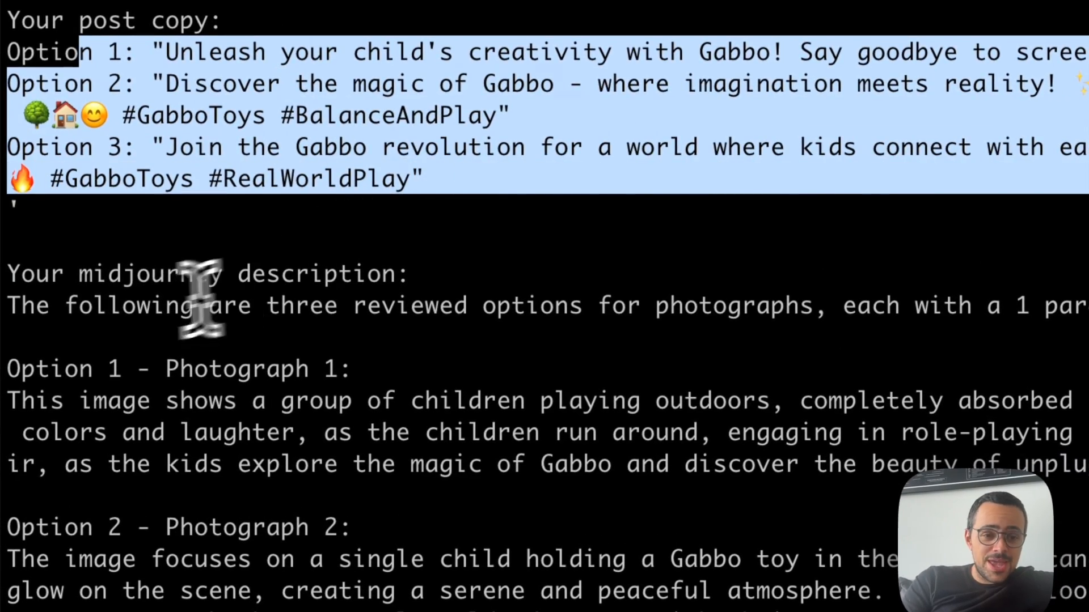
pyautogui.scroll(-3)
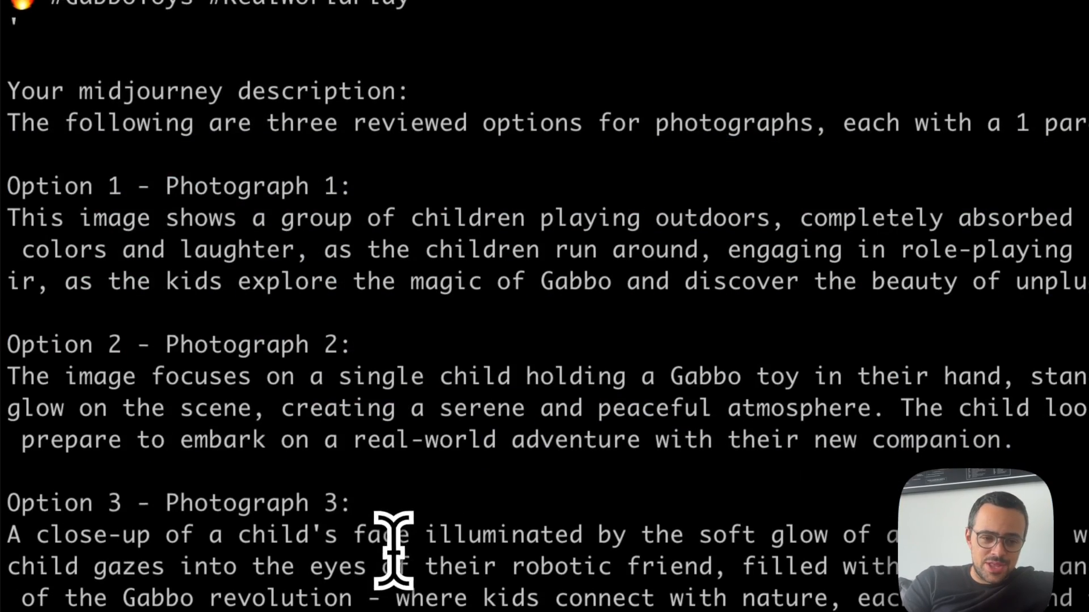
pyautogui.moveTo(7, 170); pyautogui.dragTo(399, 533)
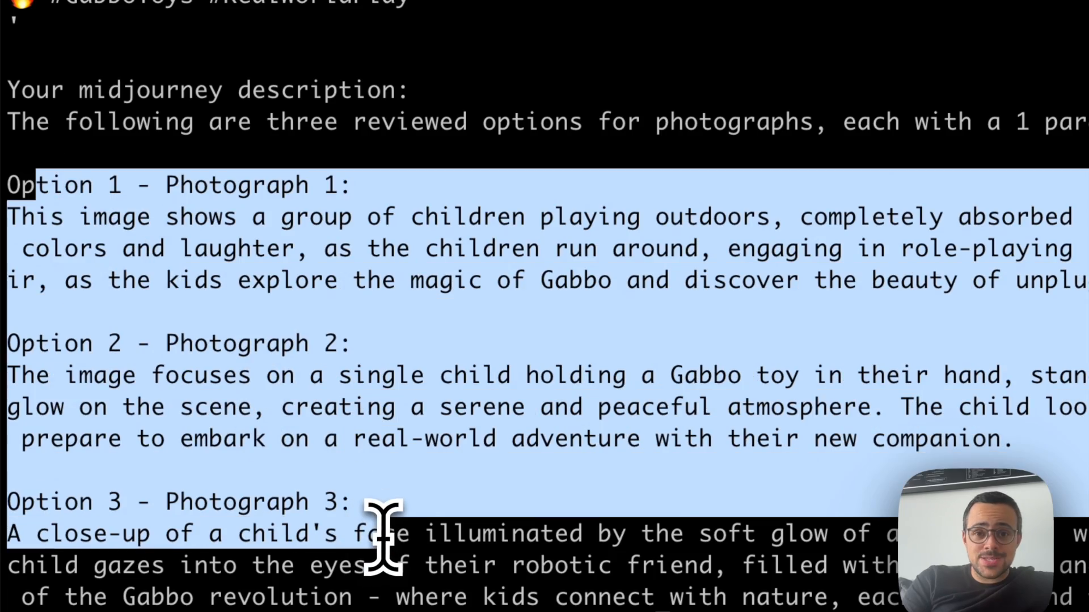